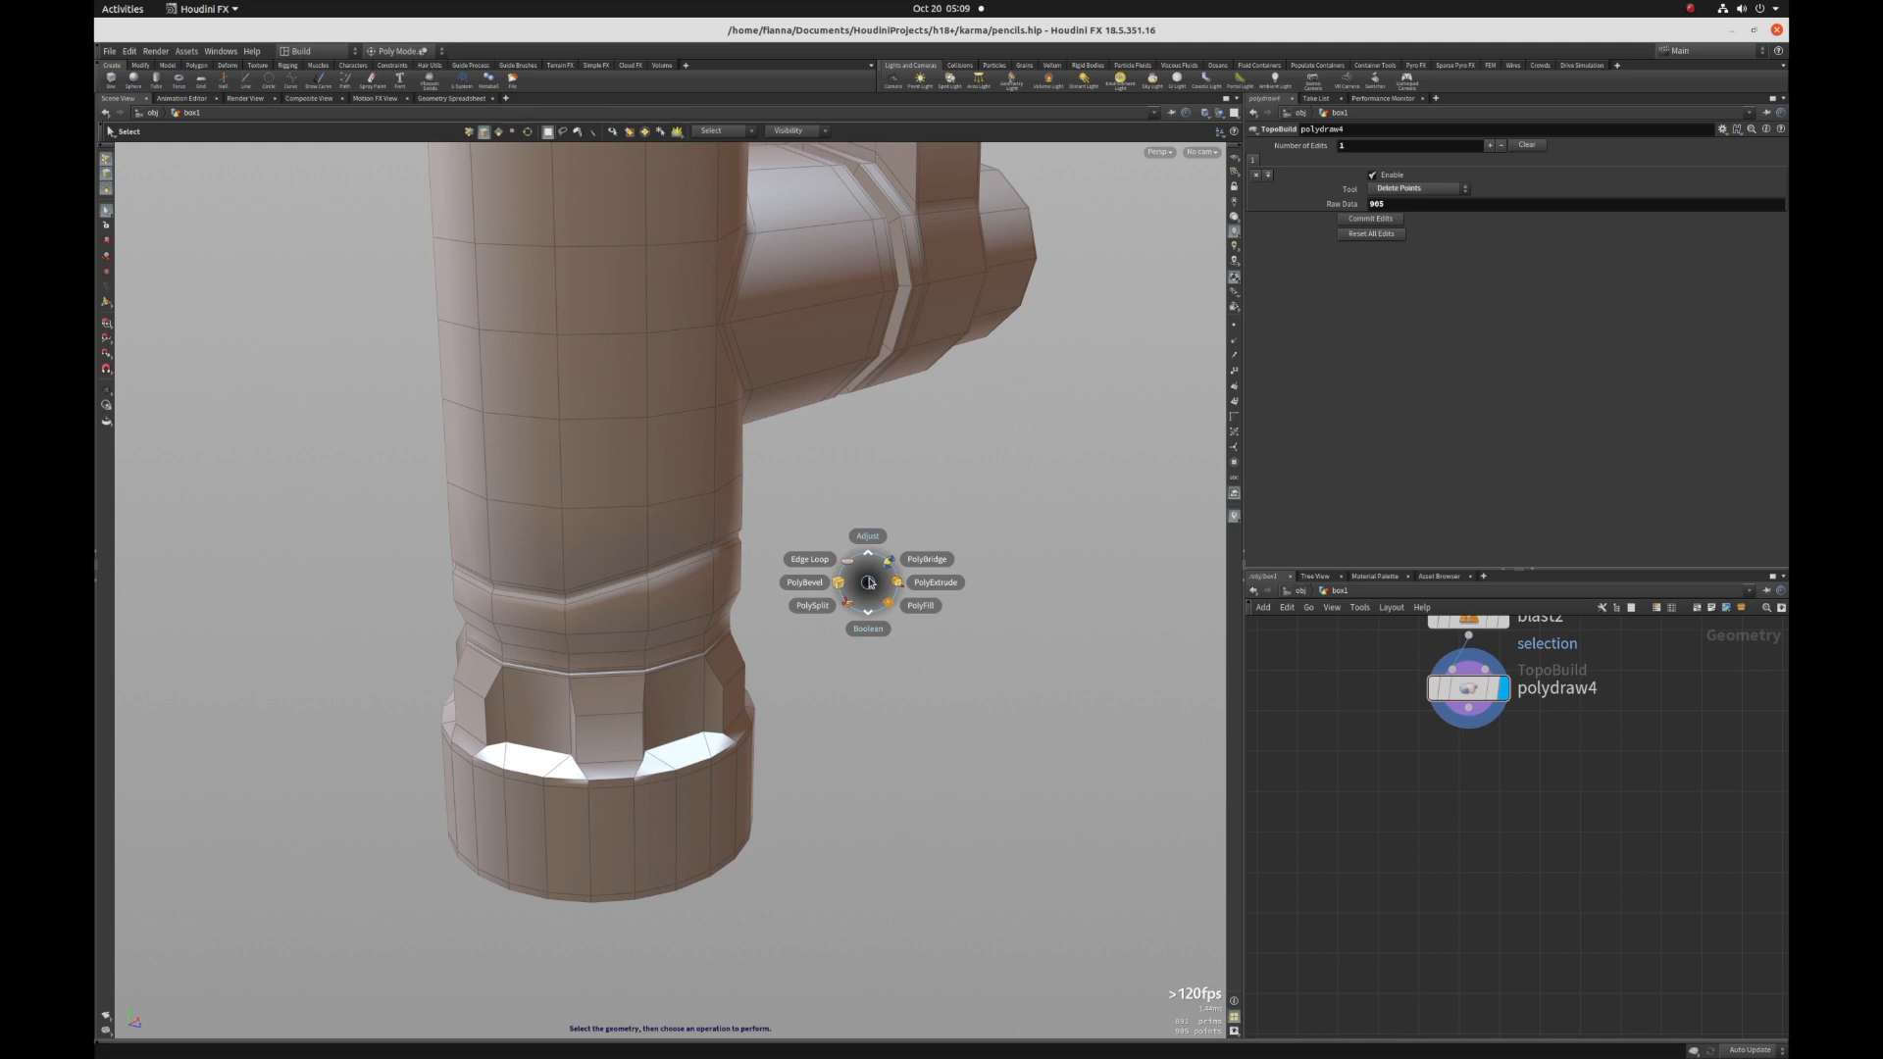
# Step: Switch the radial menu to Poly Modeling and bring up its ring over the pipe in the viewport
pyautogui.click(397, 51)
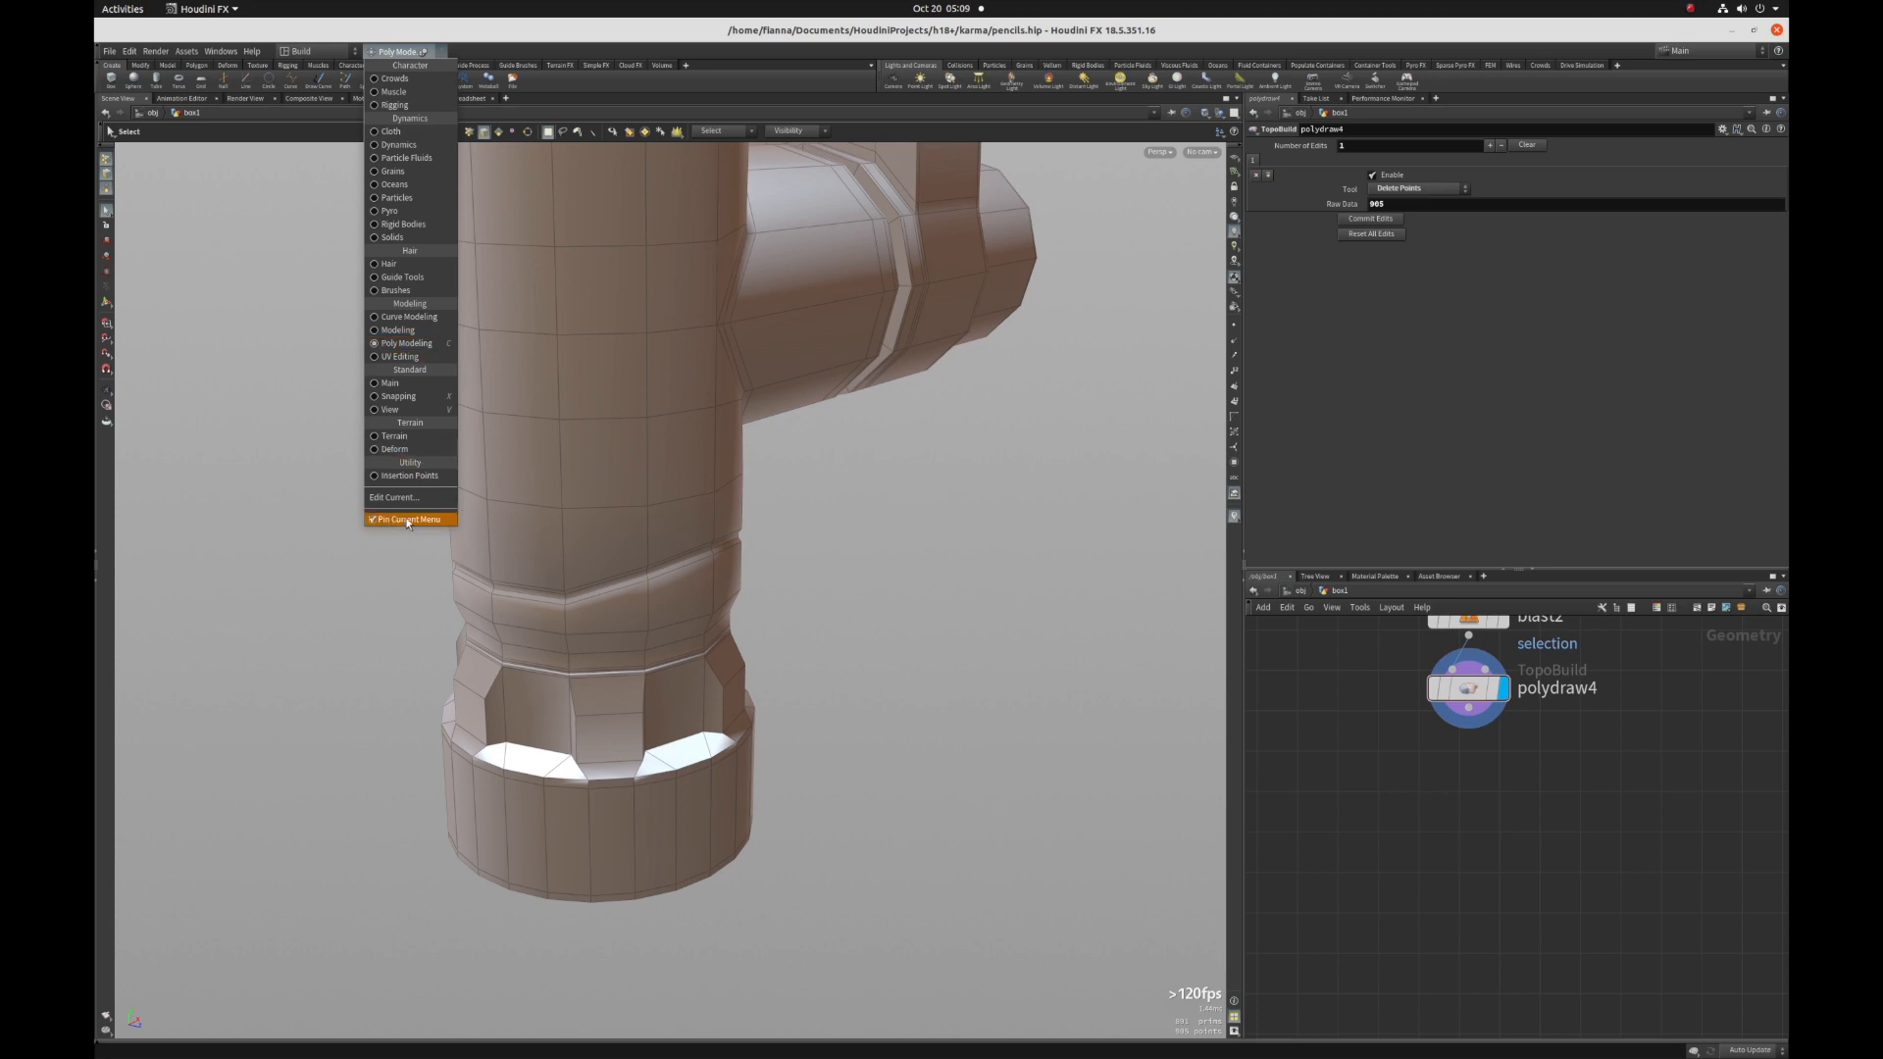
pyautogui.click(408, 518)
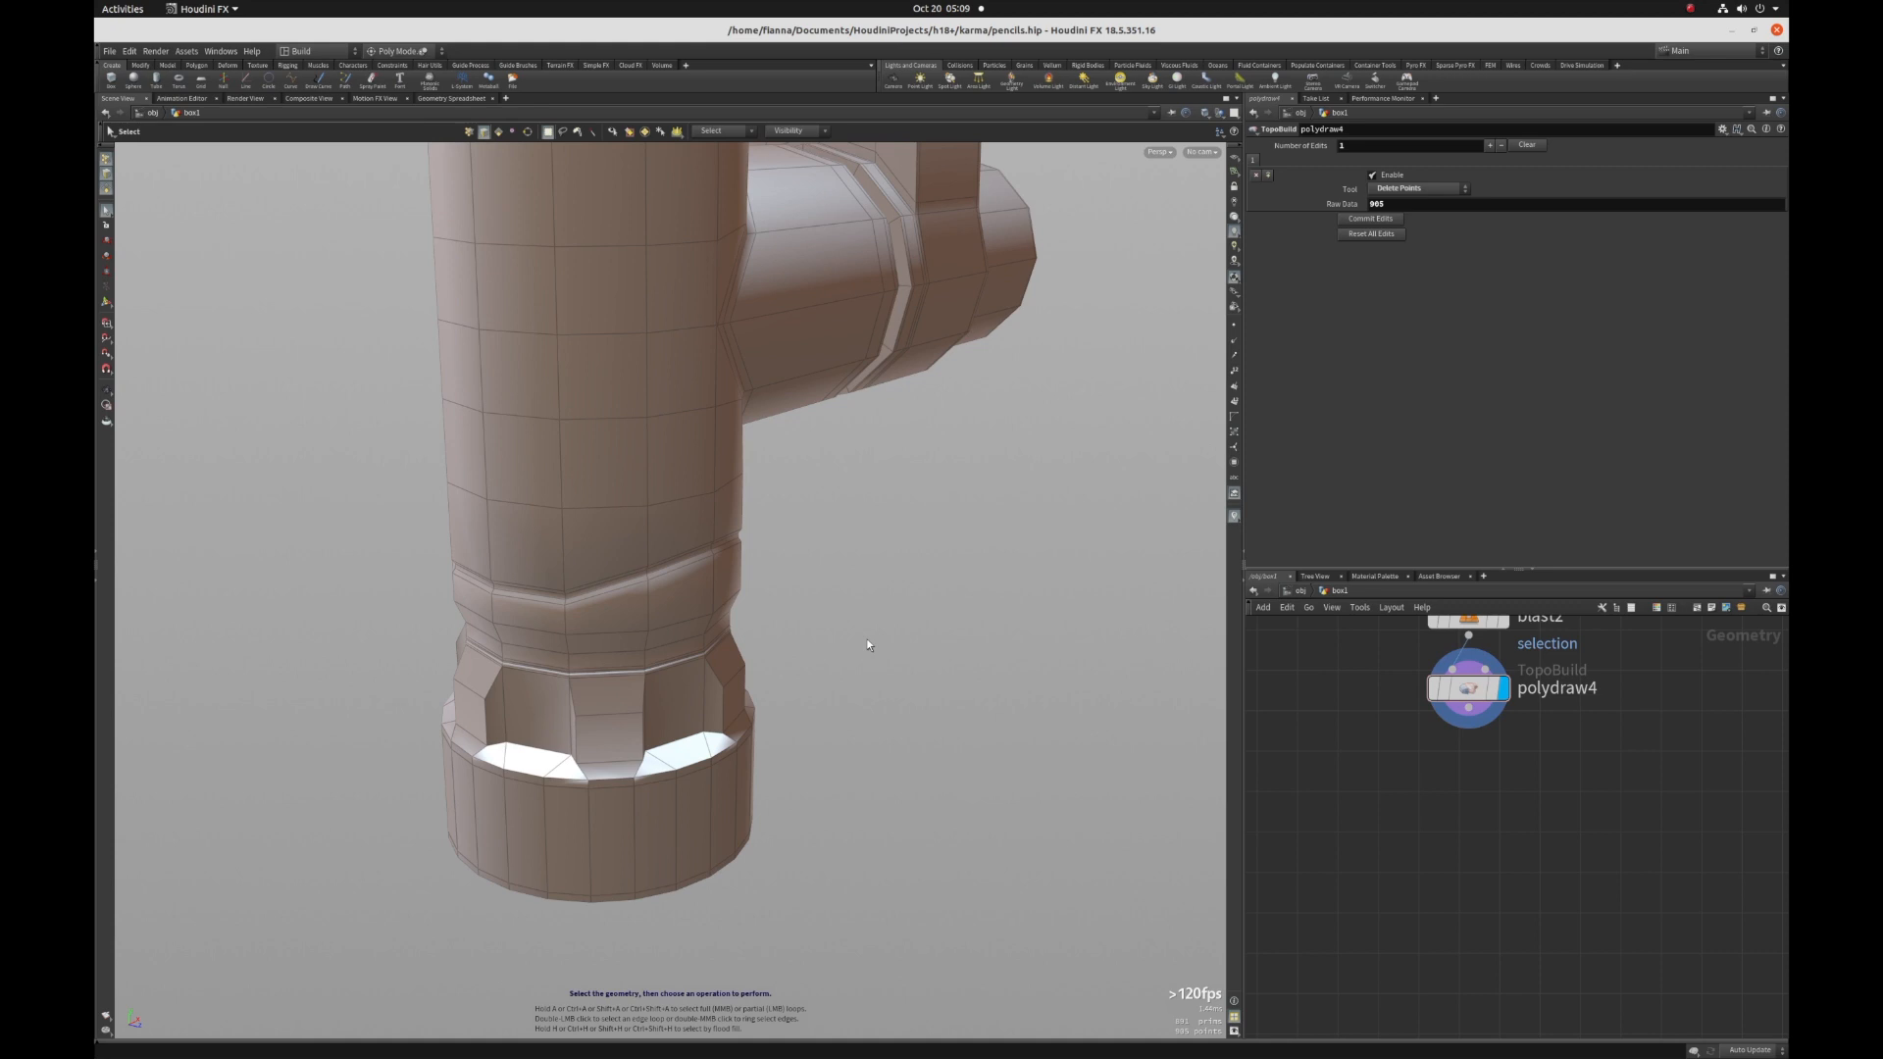
pyautogui.click(863, 643)
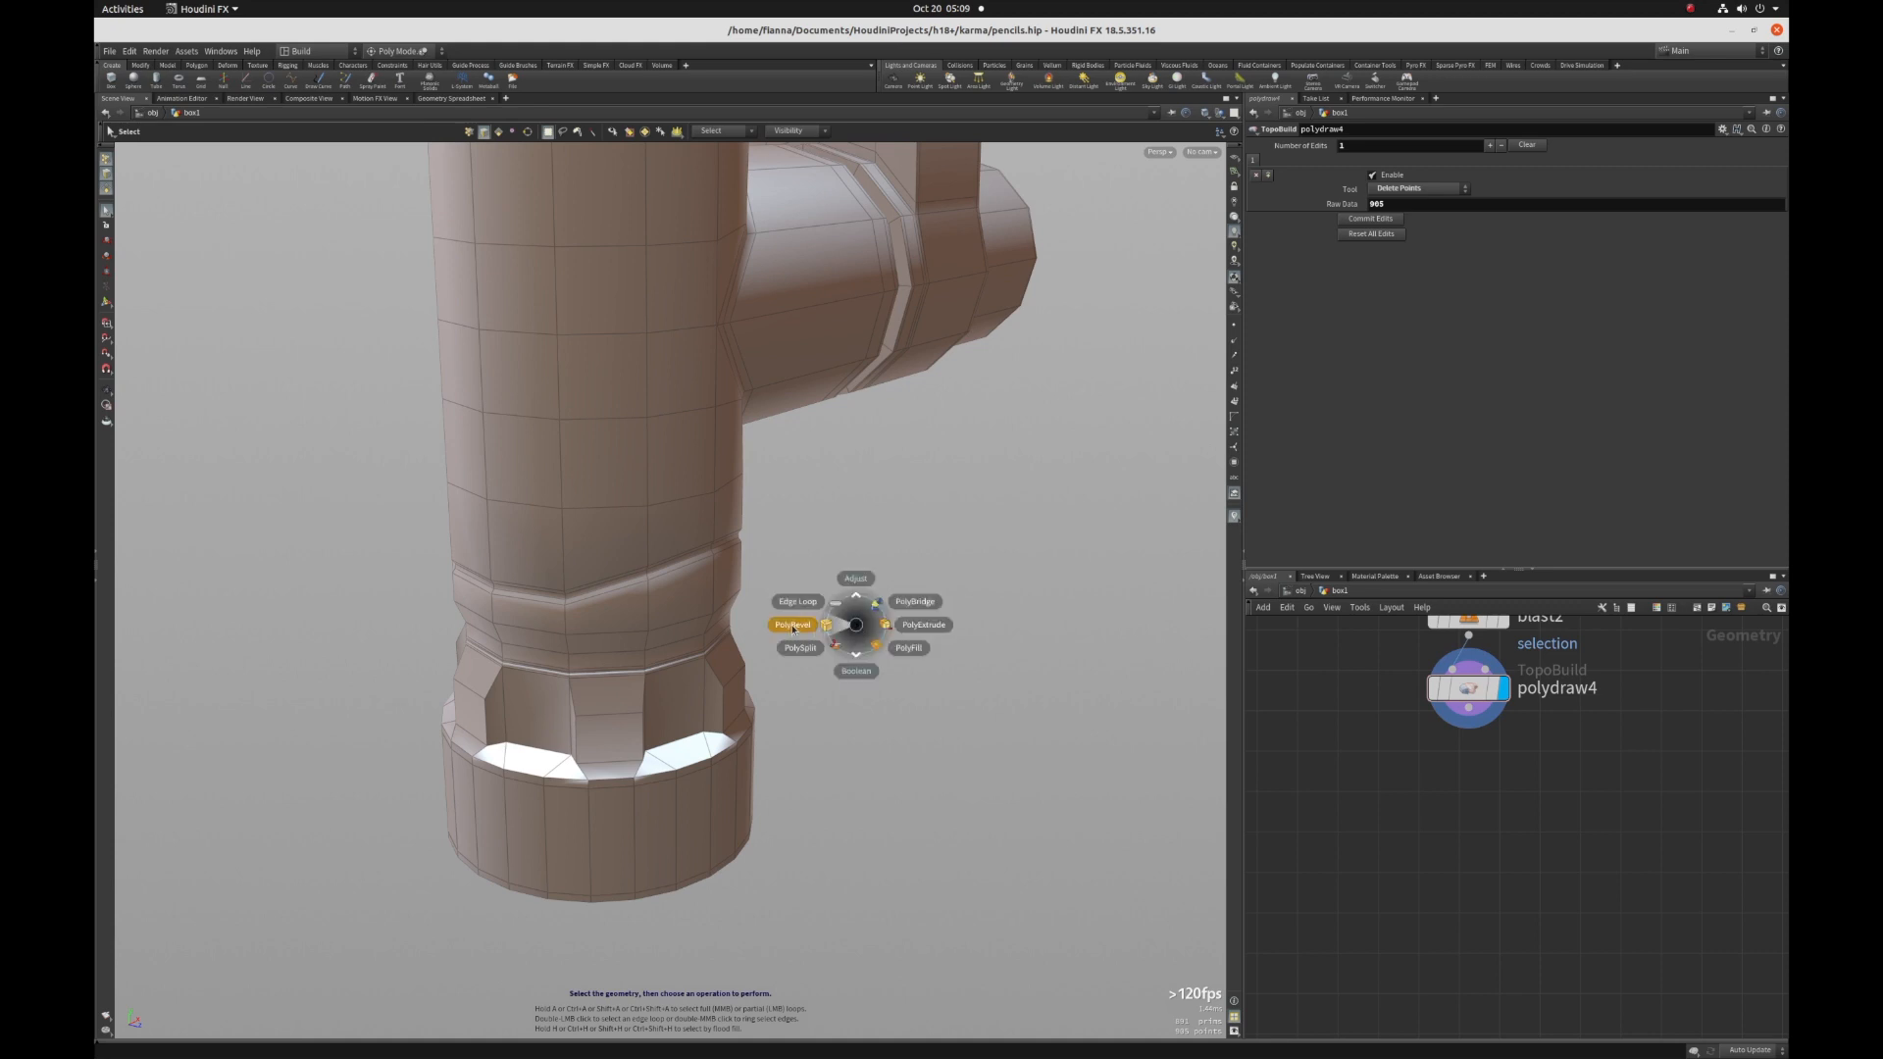
# Step: Add a PolyBevel after polydraw4 on a collar edge with Distance around 0.15
pyautogui.click(790, 624)
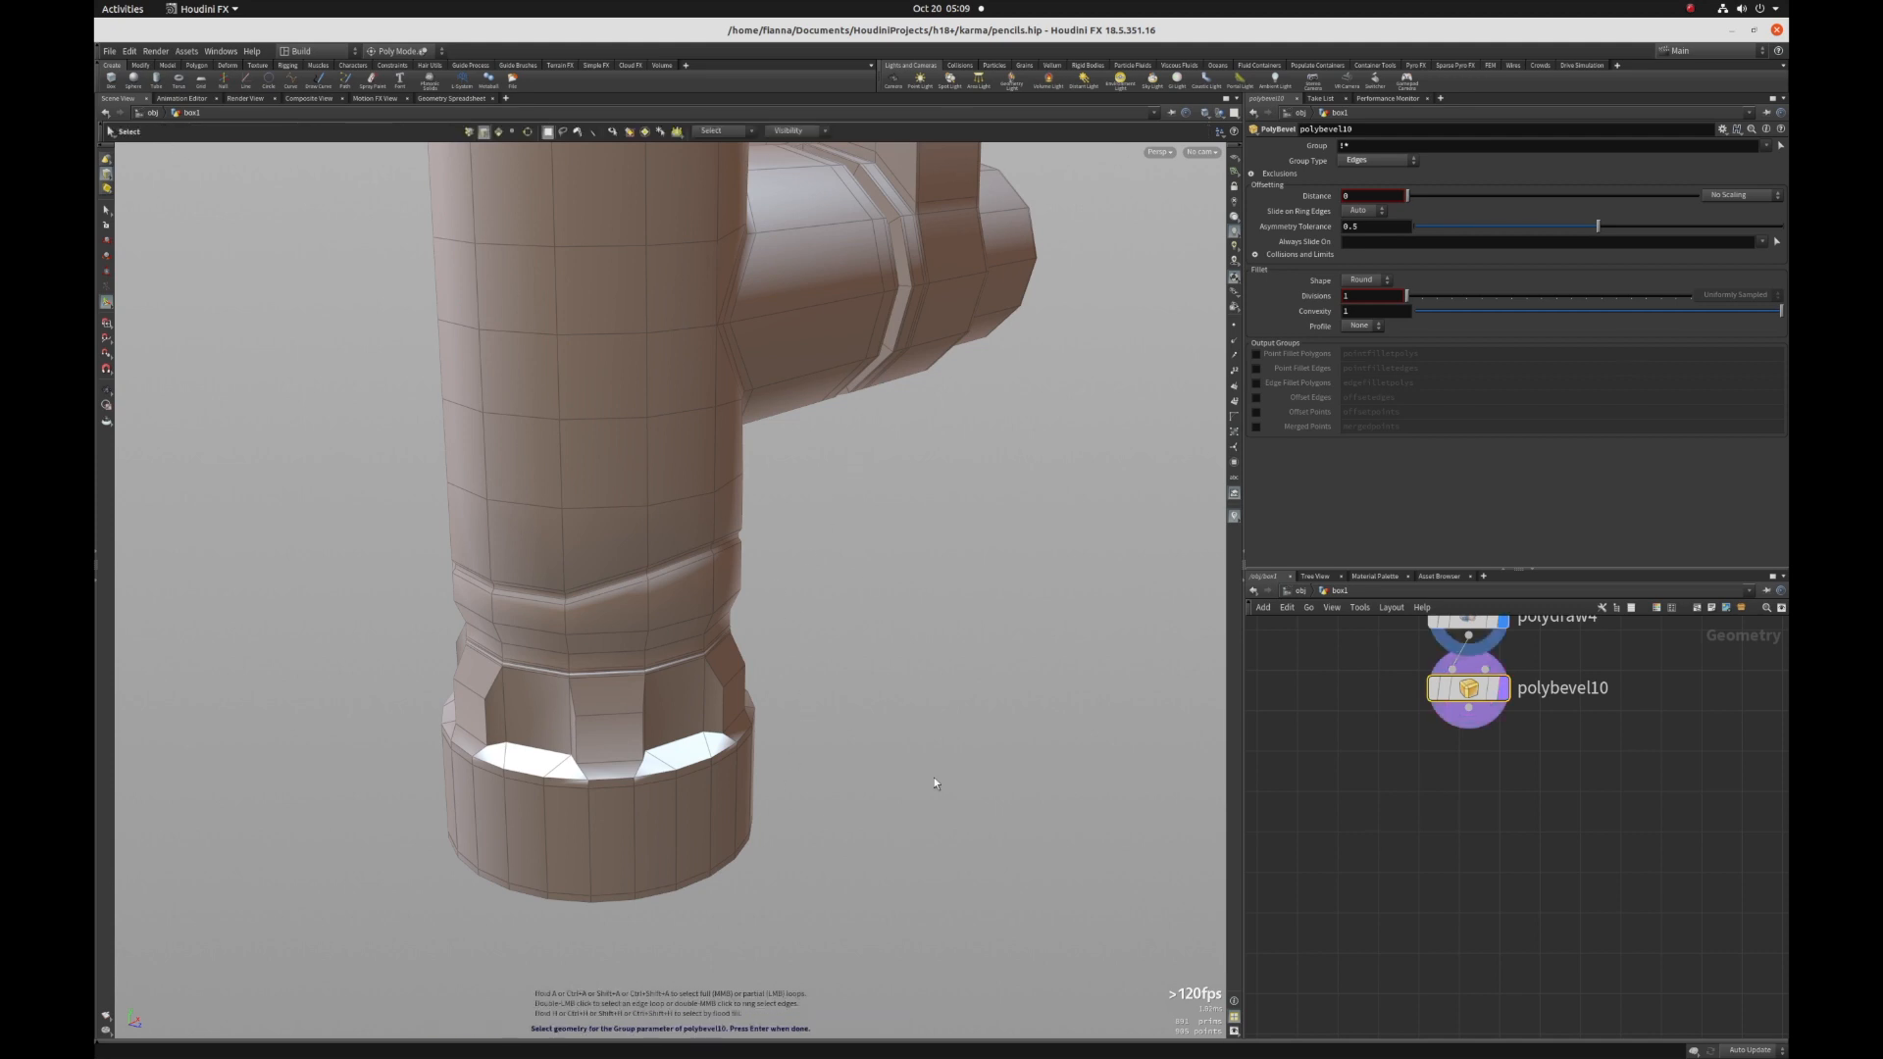
pyautogui.moveTo(812, 712)
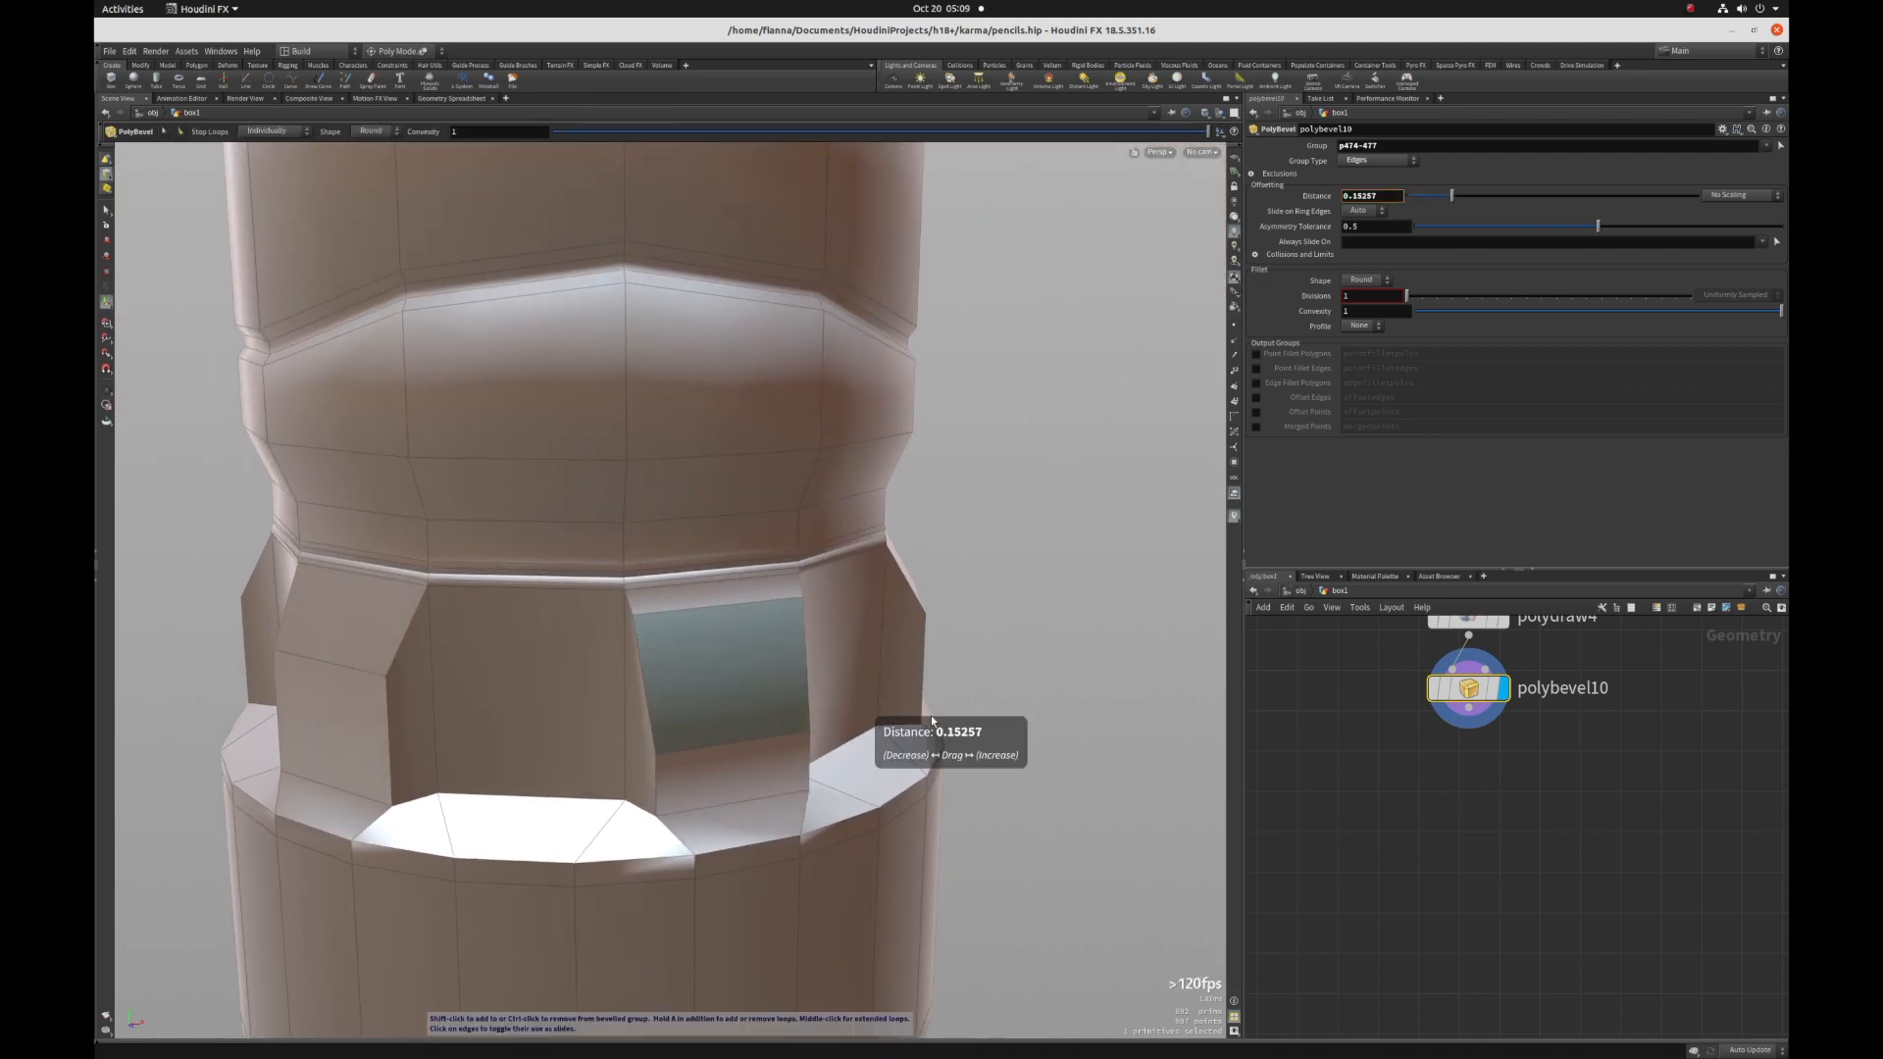
pyautogui.moveTo(930, 720); pyautogui.dragTo(938, 724)
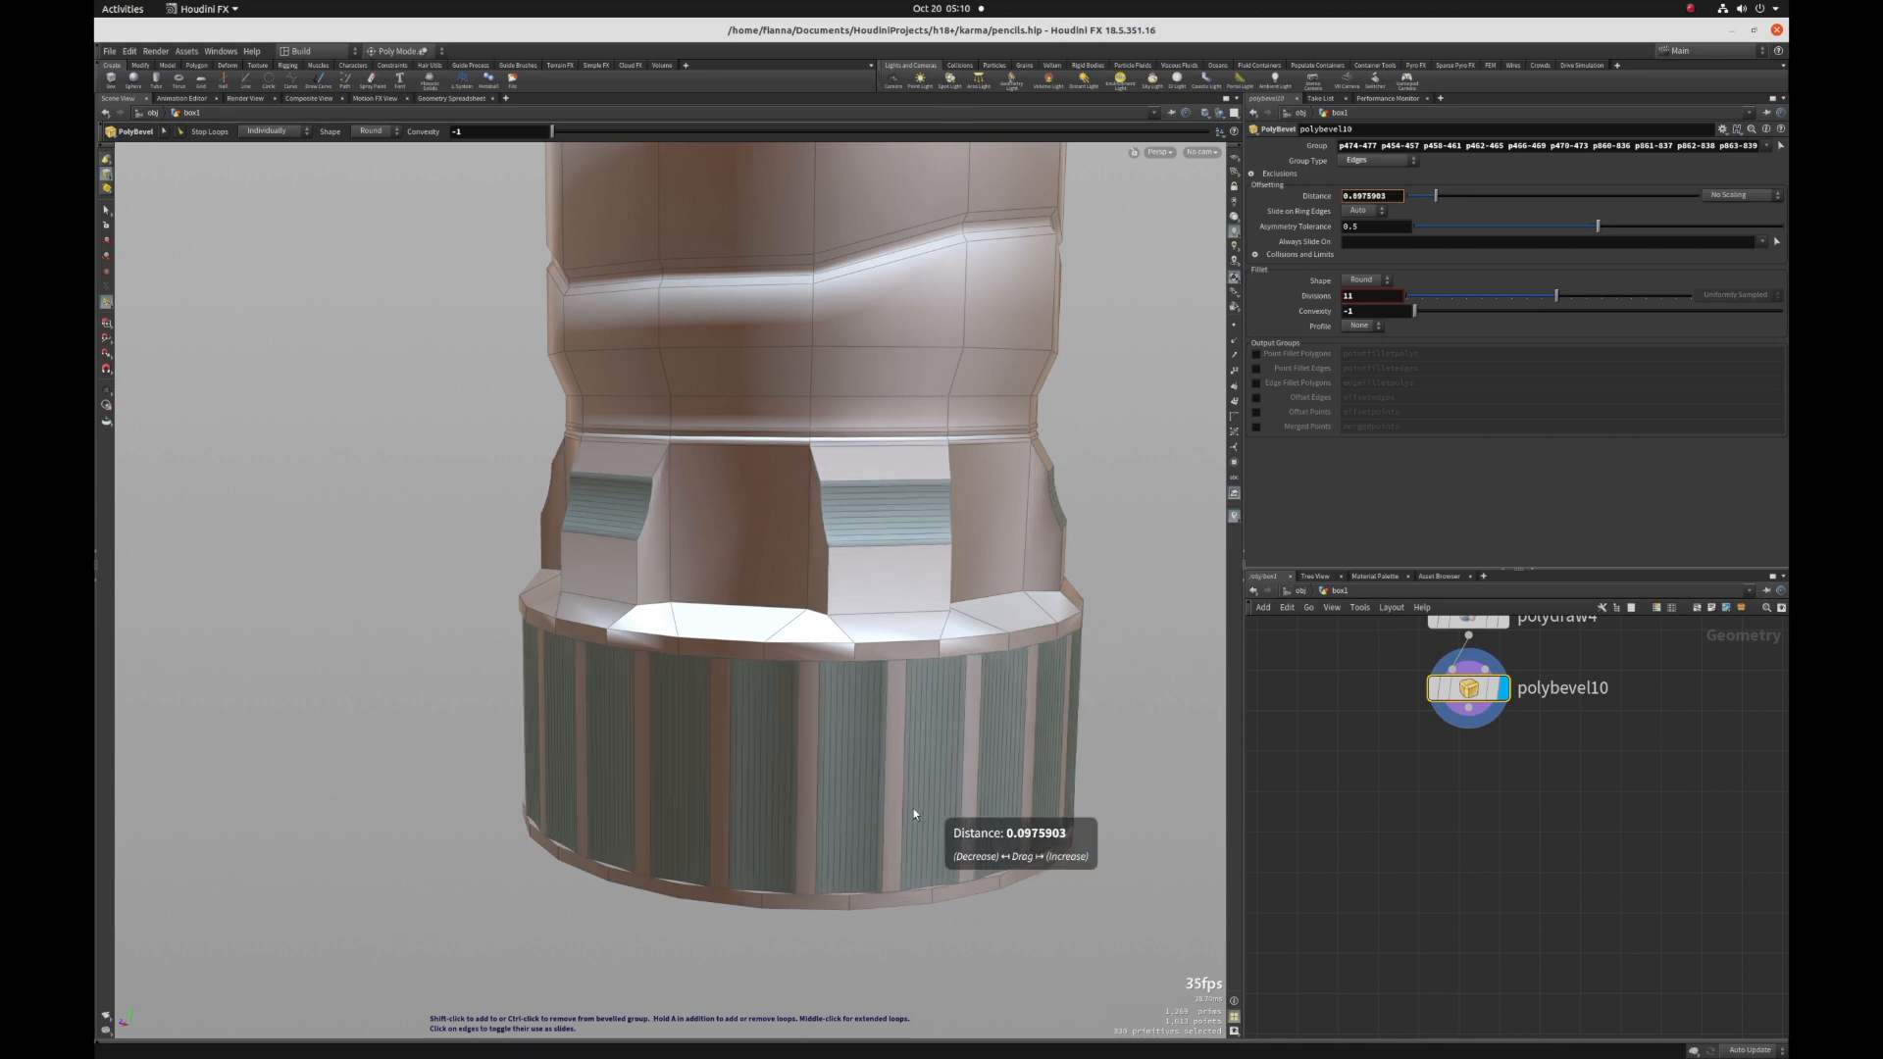
# Step: Narrow the collar's vertical-edge grooves to a Distance near 0.09–0.1
pyautogui.moveTo(949, 814); pyautogui.dragTo(907, 812)
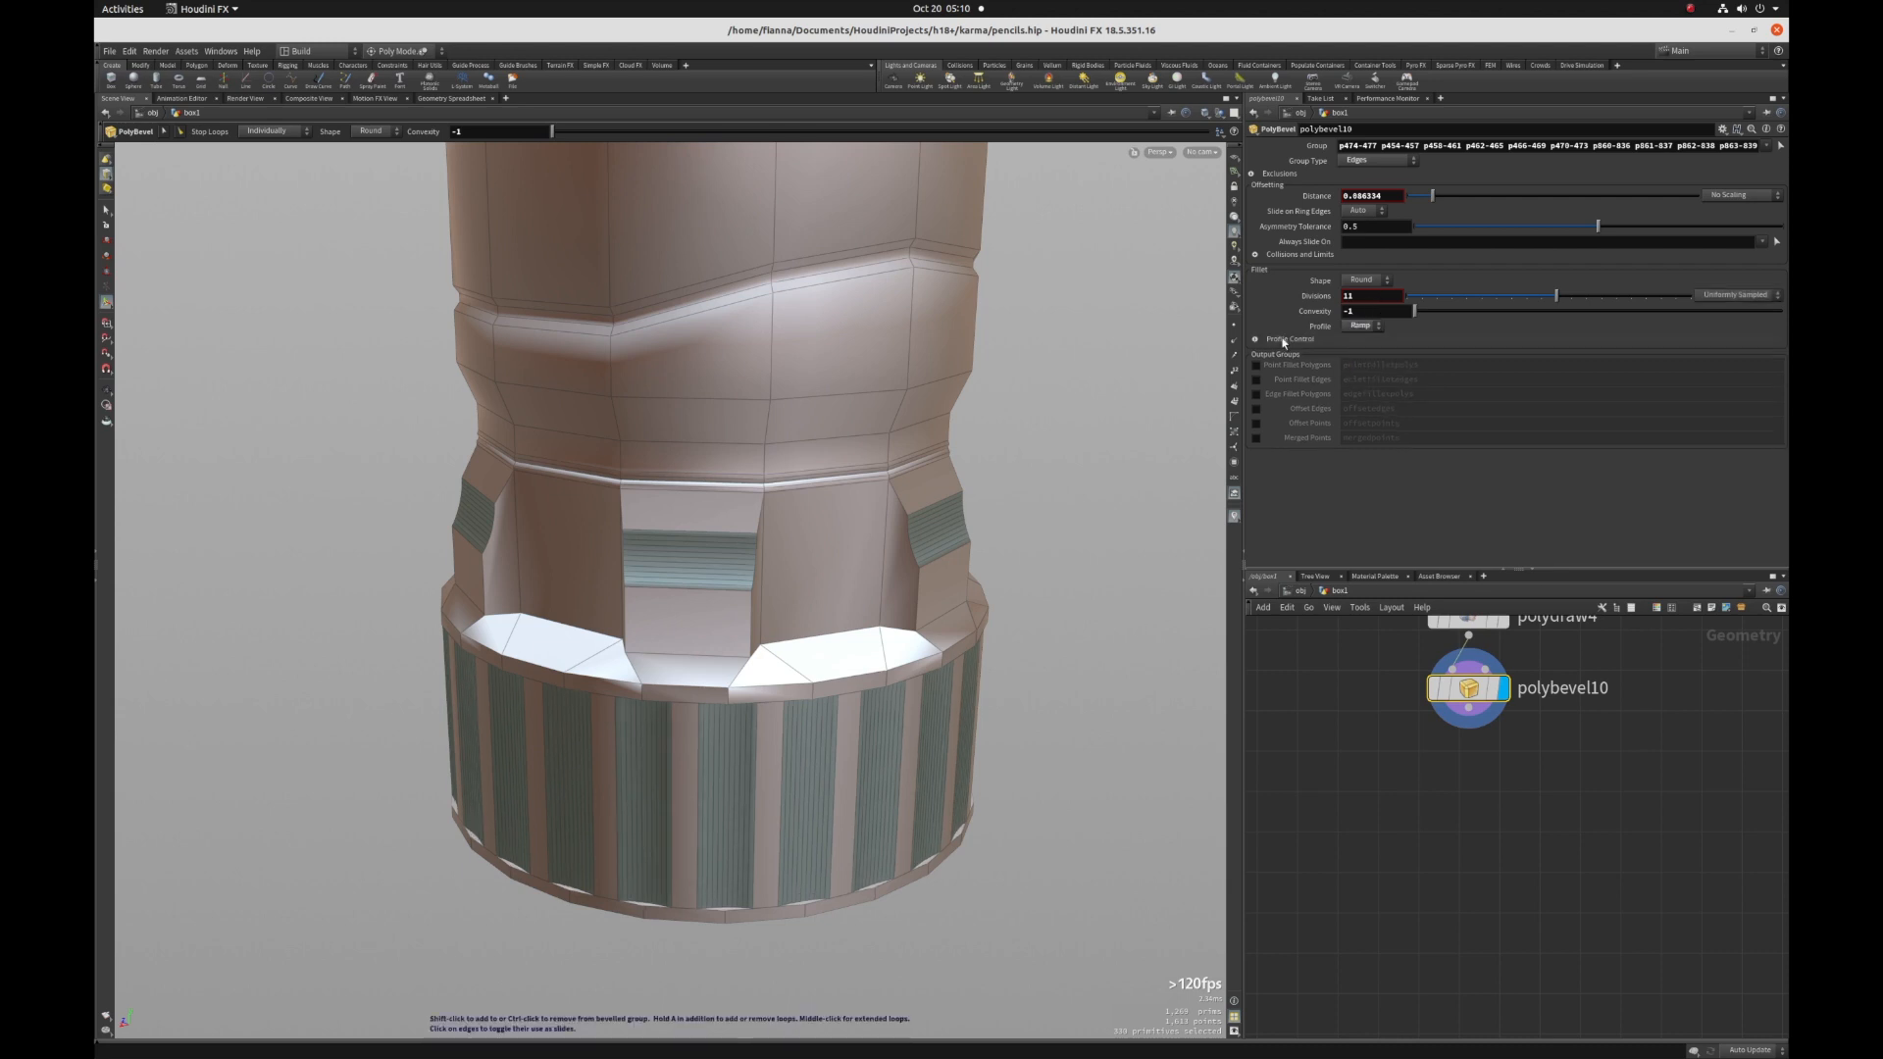
# Step: Change the bevel Profile to Ramp, giving the collar grooves stepped, ridged channels
pyautogui.click(1255, 338)
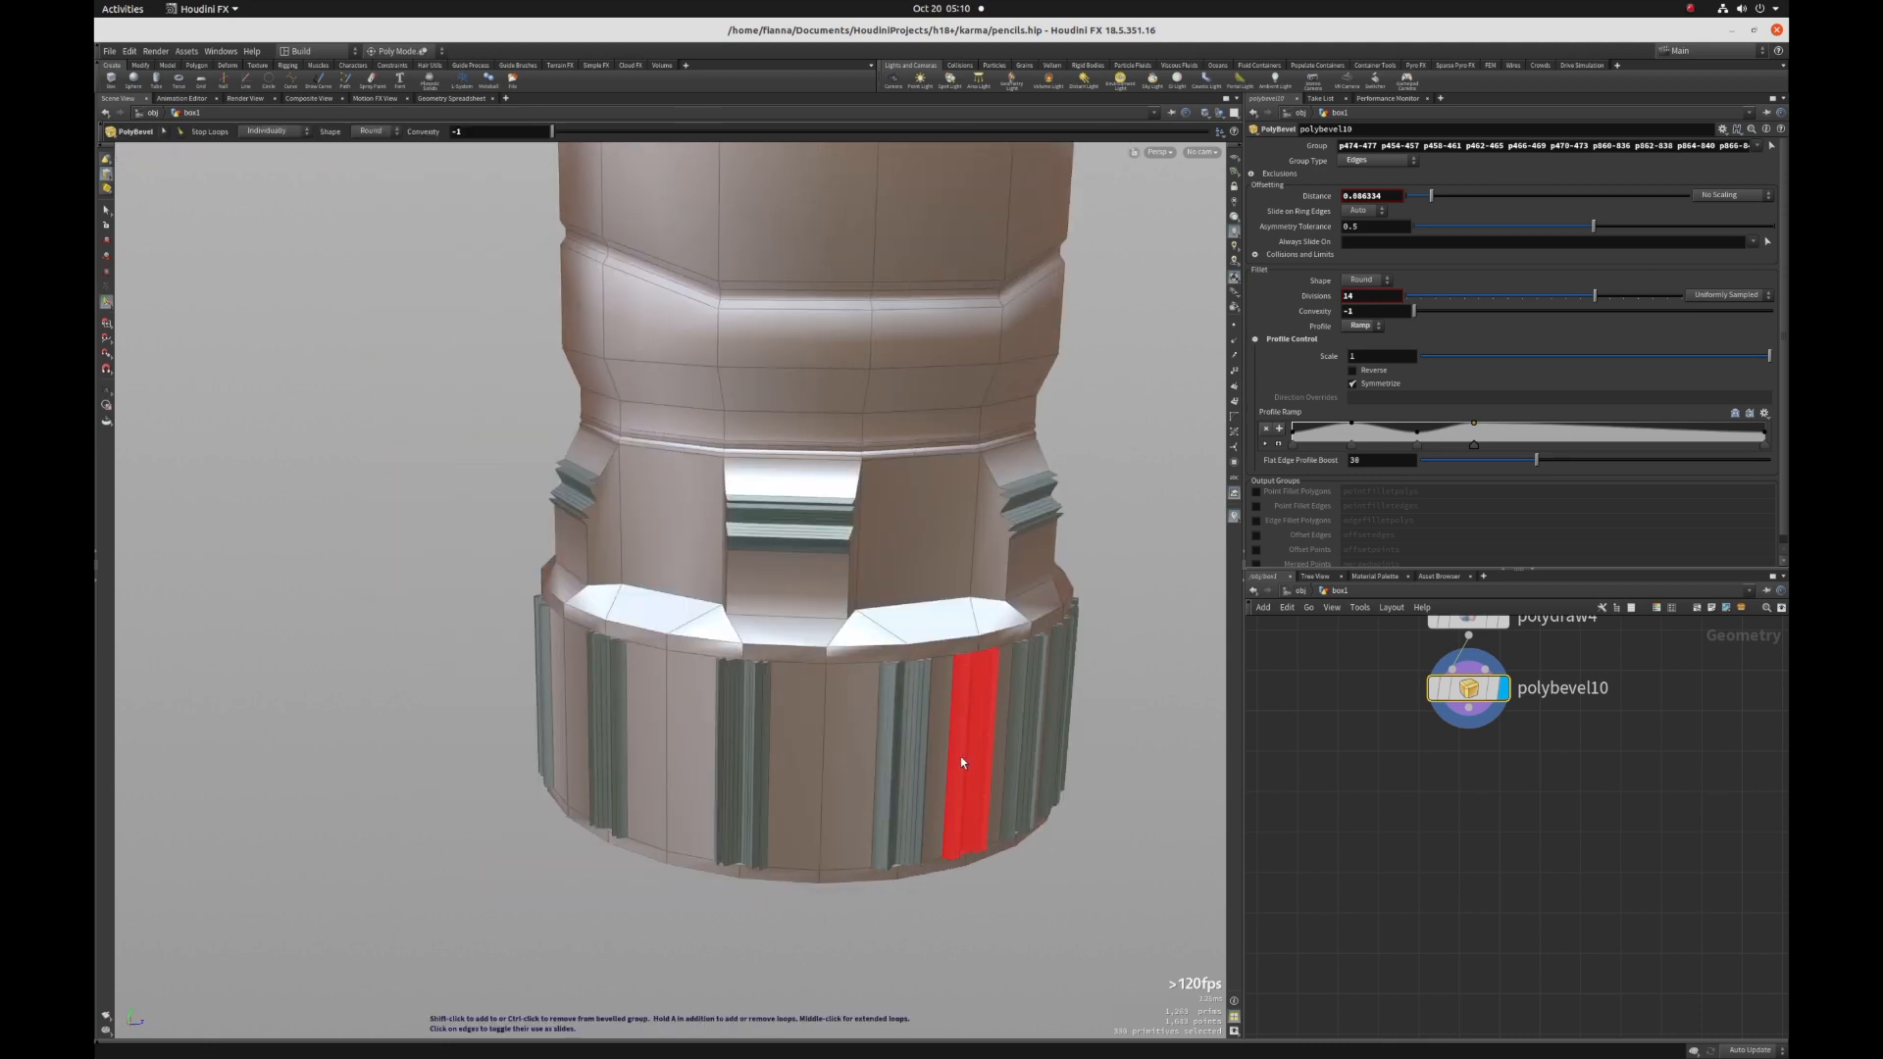
pyautogui.moveTo(961, 763); pyautogui.dragTo(859, 779)
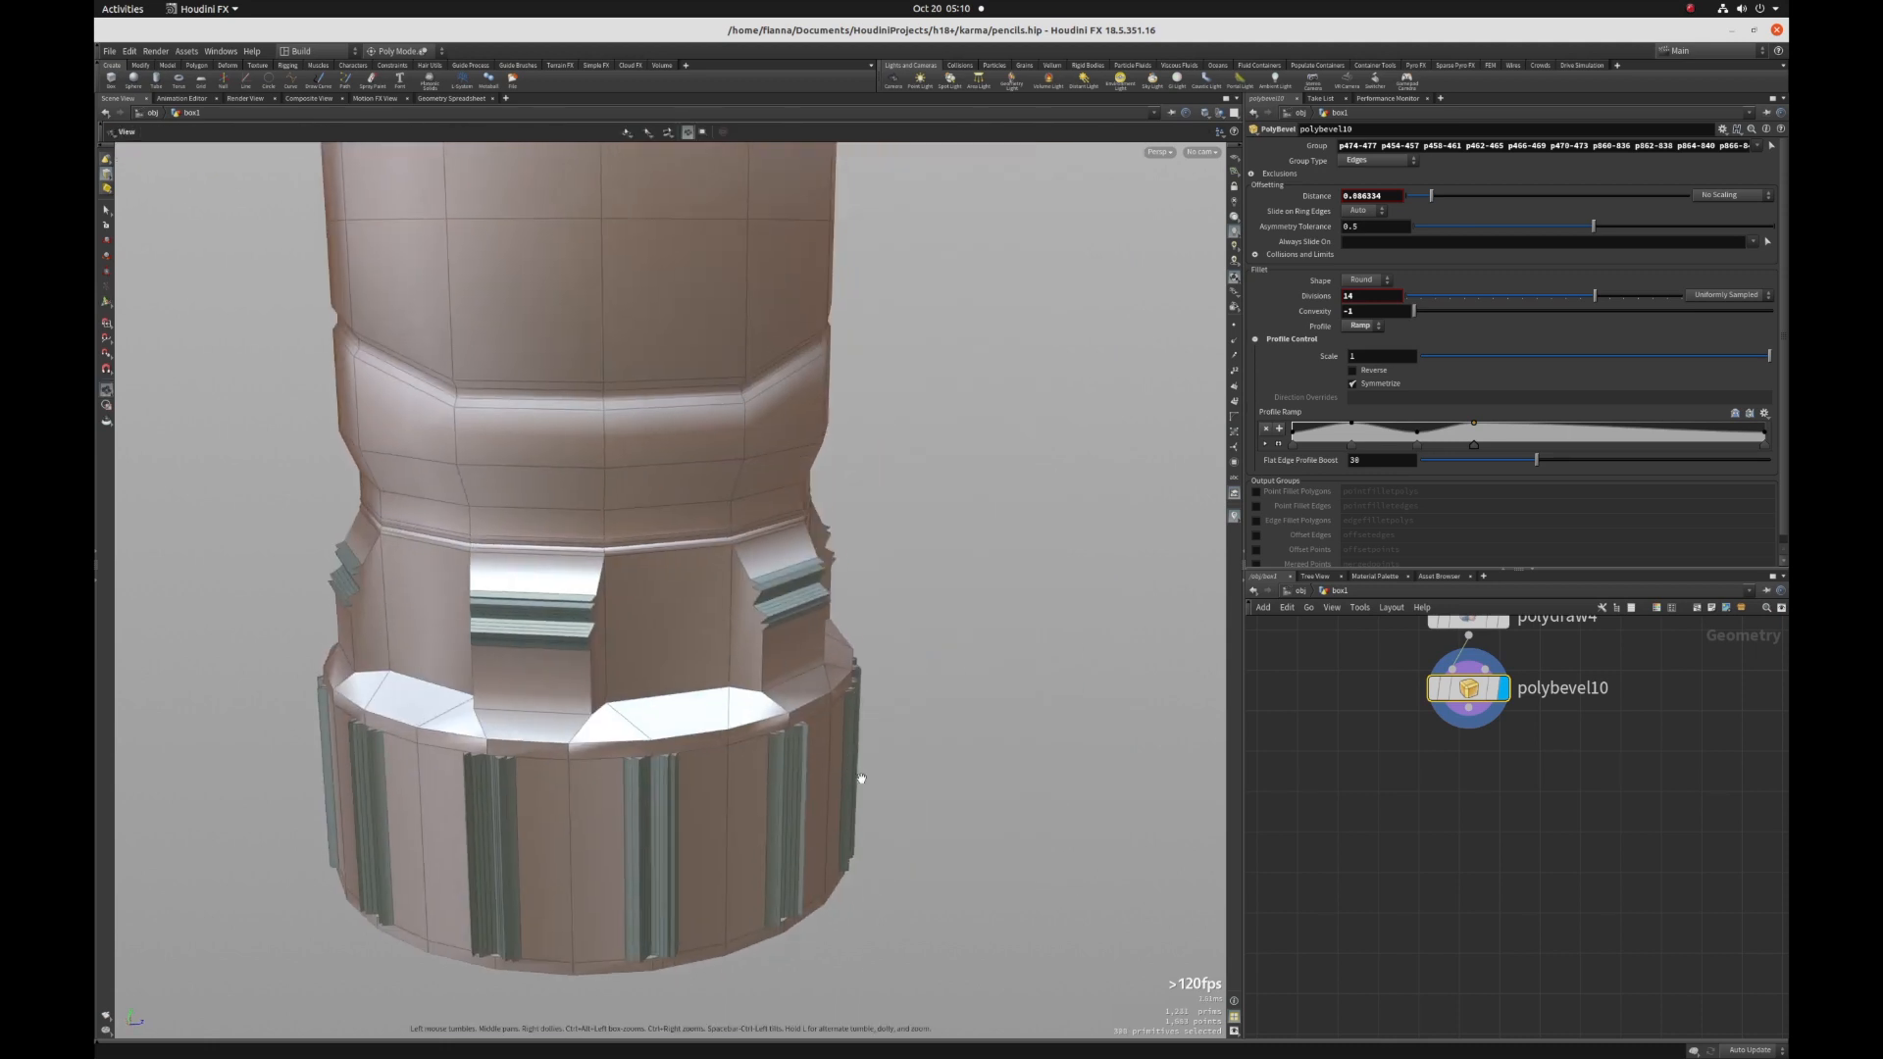
# Step: Raise the ramp-profiled groove Distance to about 0.13
pyautogui.click(883, 741)
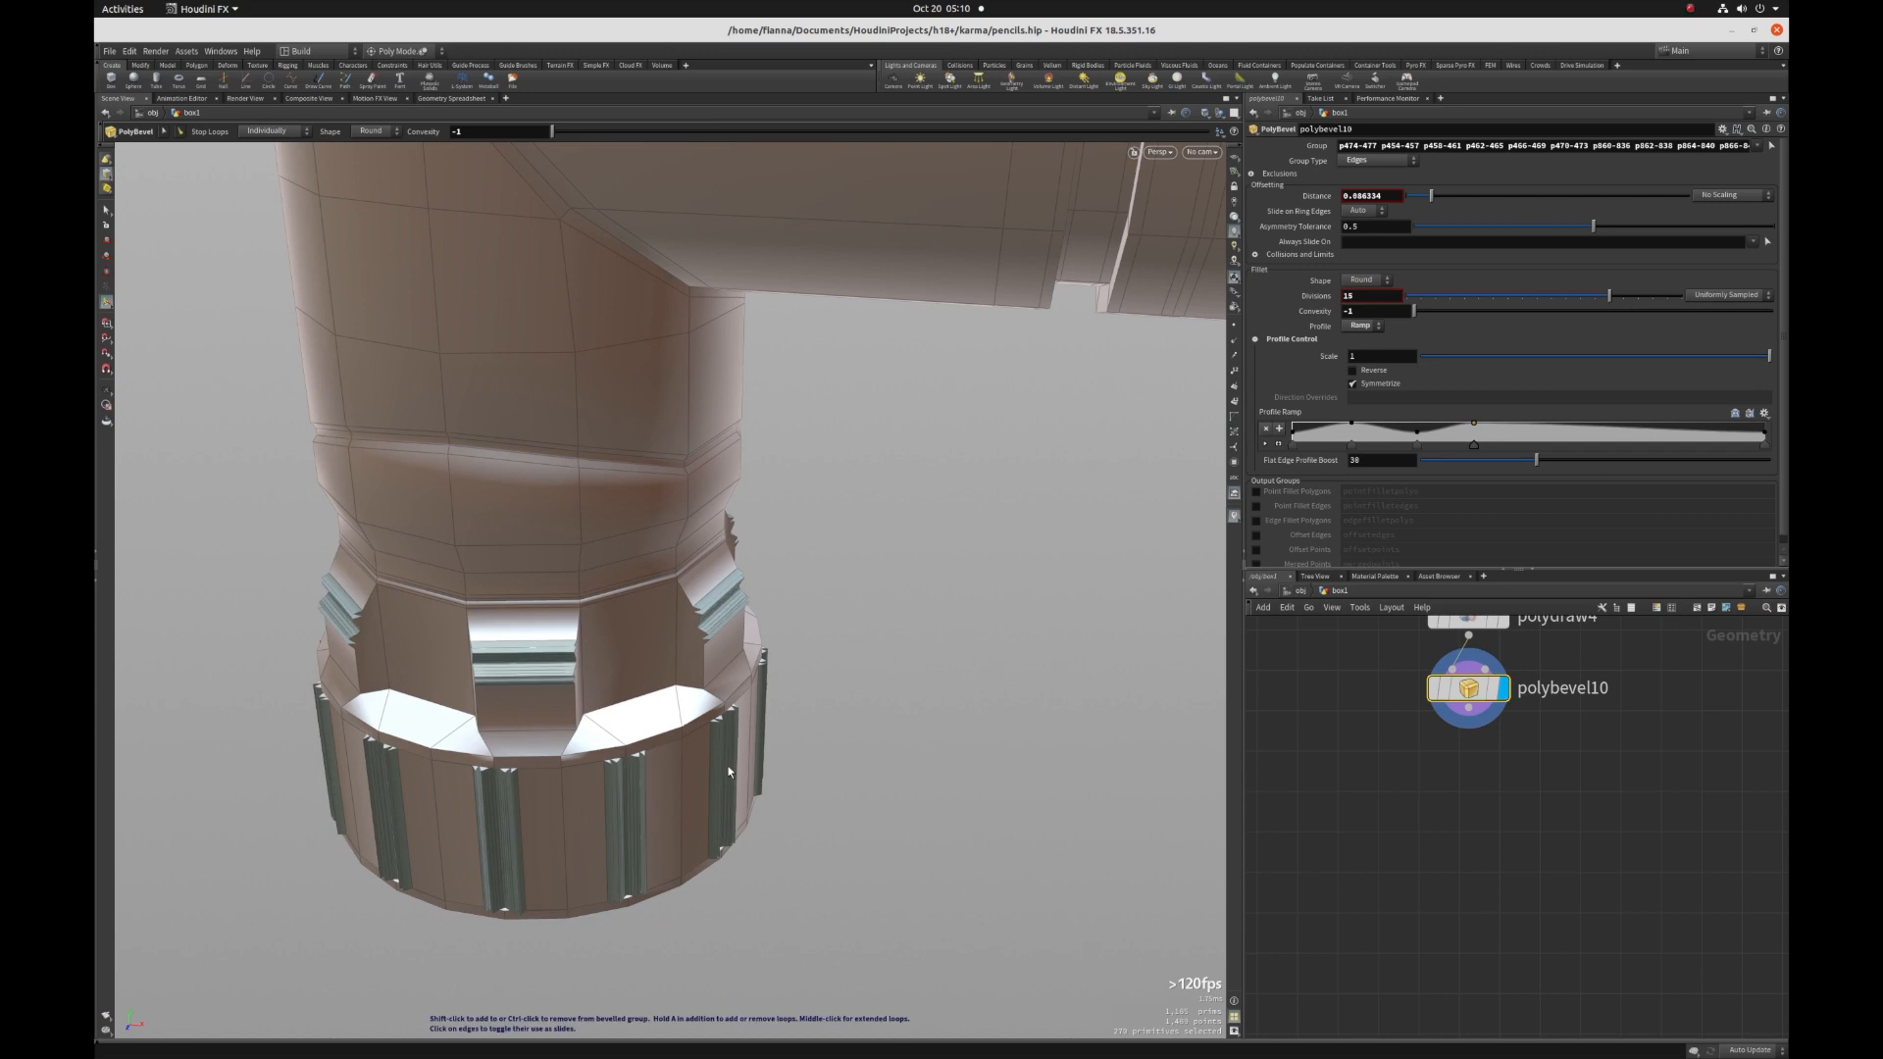
pyautogui.moveTo(720, 769); pyautogui.dragTo(745, 769)
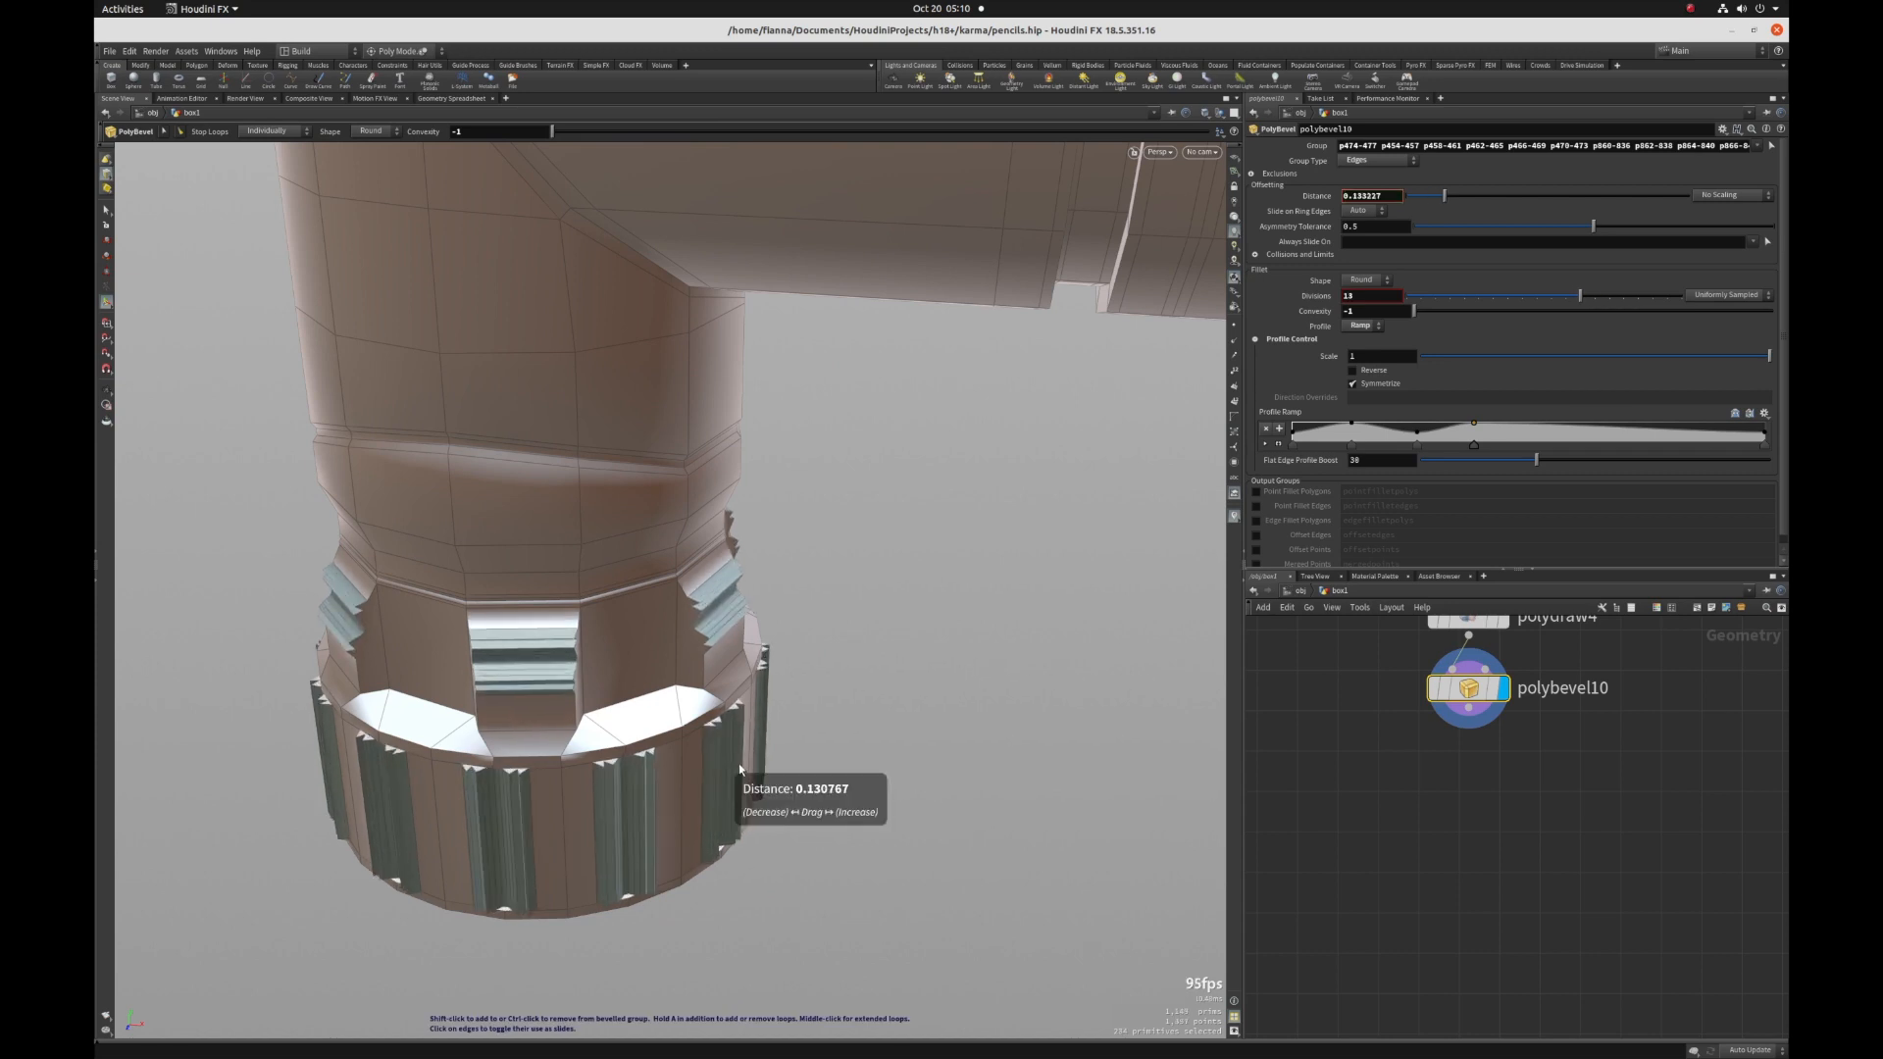